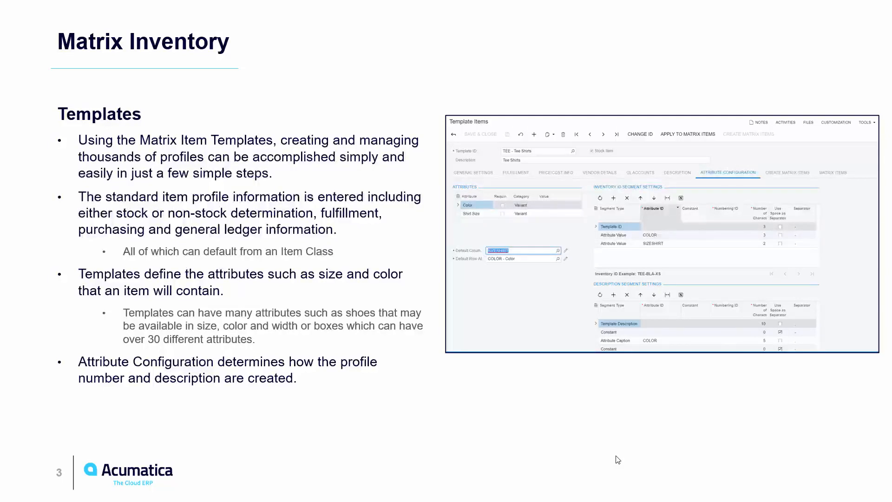
Review the TEE template's size column, colour row, and ID and description segment settings
key(Right)
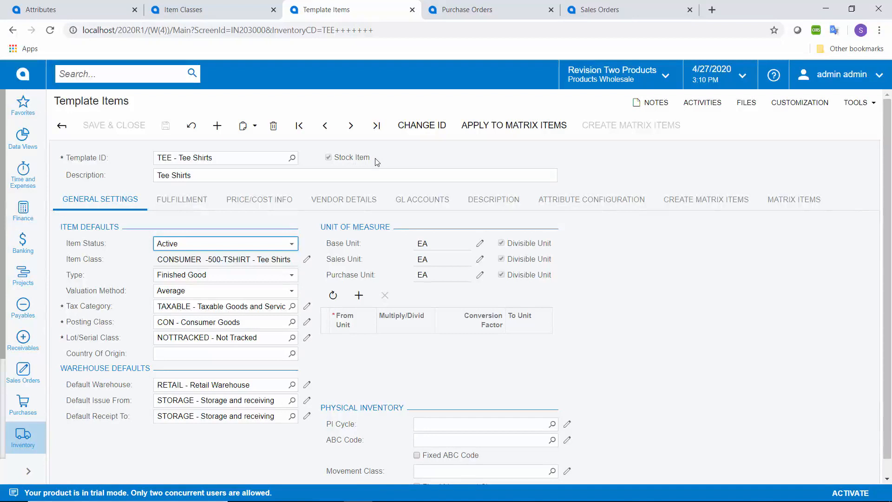
mouse_move(135, 209)
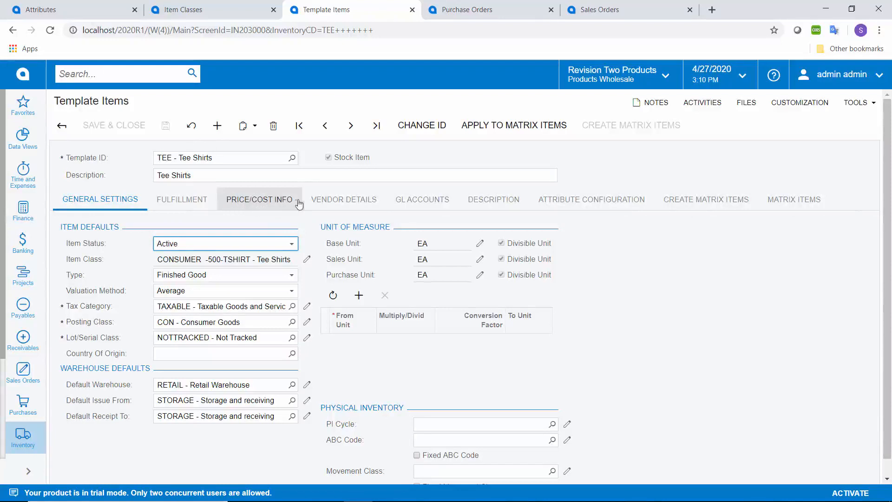
mouse_move(494, 200)
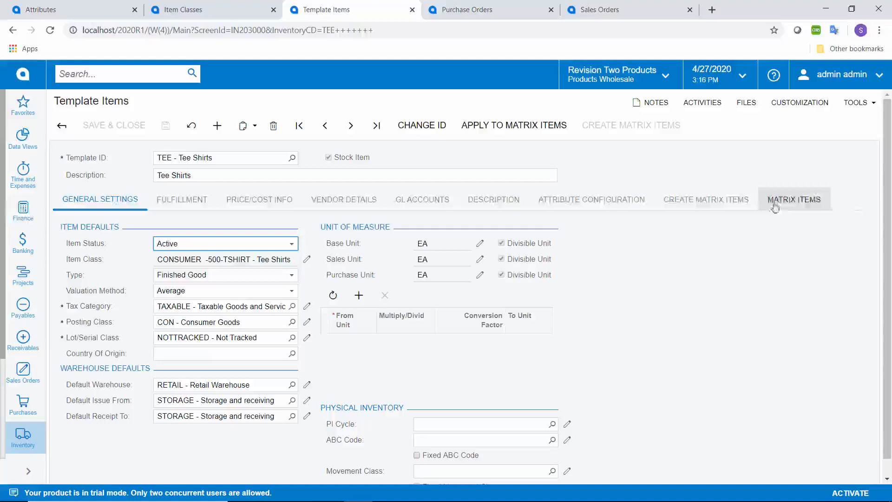
click(591, 199)
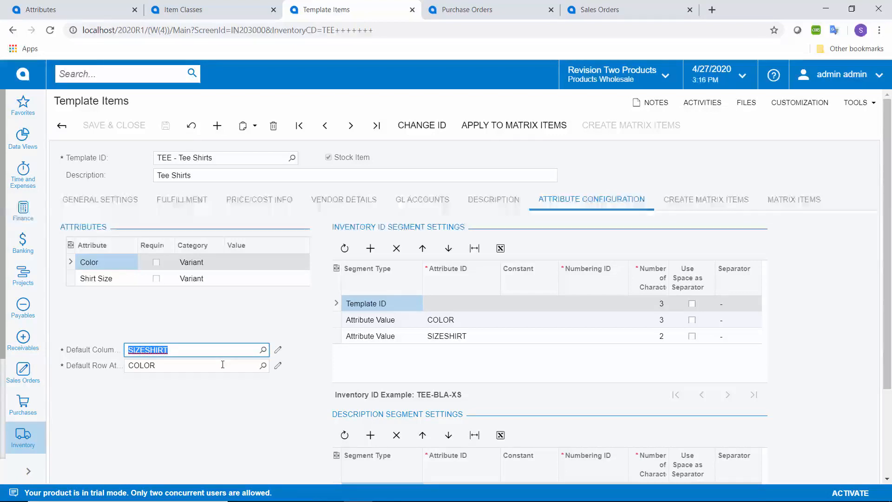
mouse_move(408, 237)
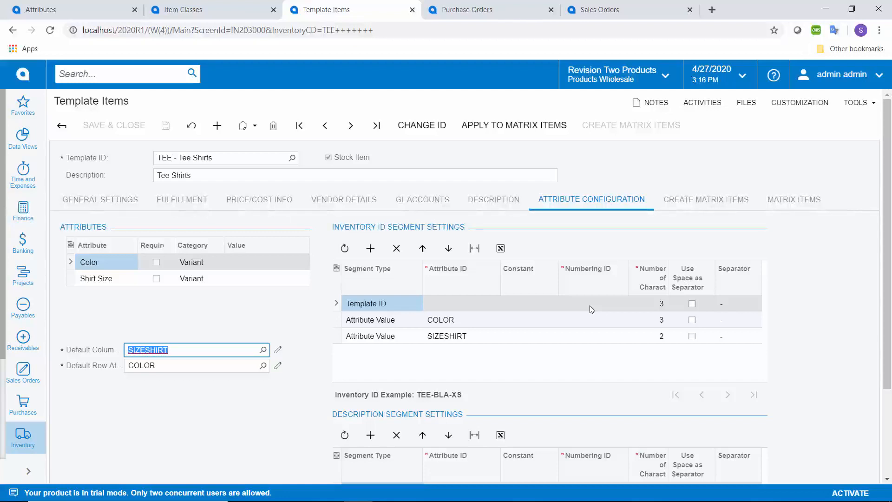
mouse_move(648, 309)
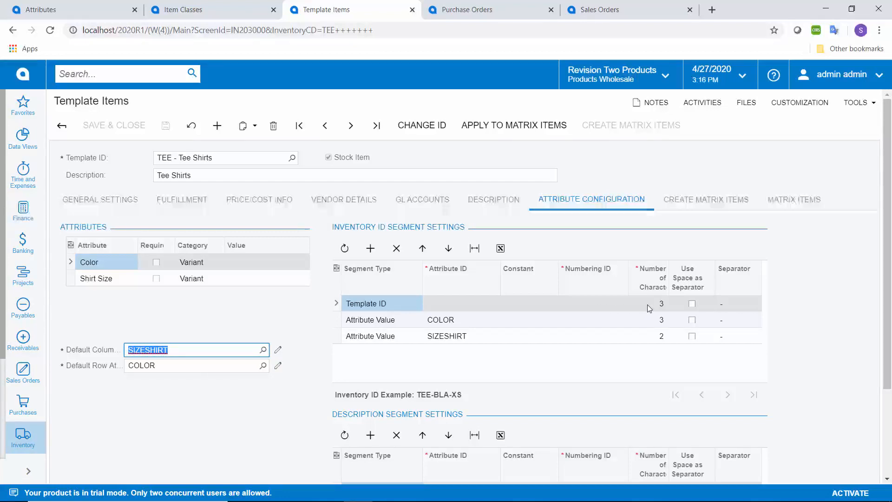
mouse_move(654, 320)
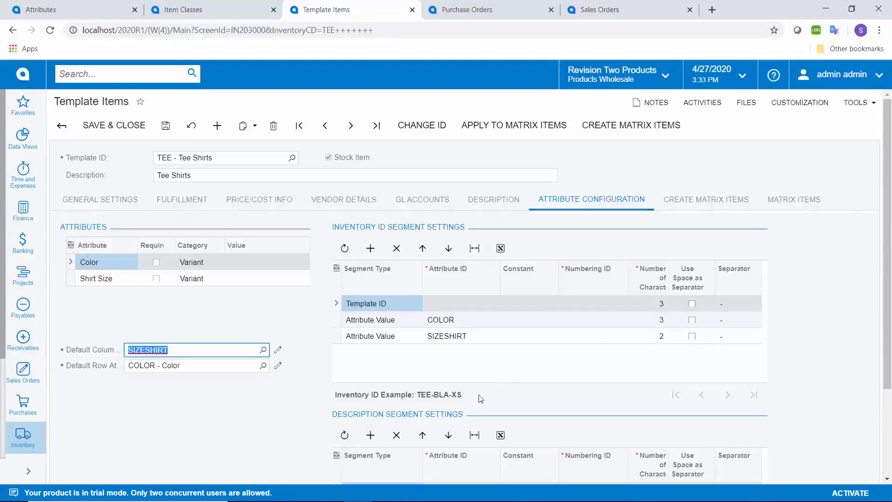
scroll(down, 3)
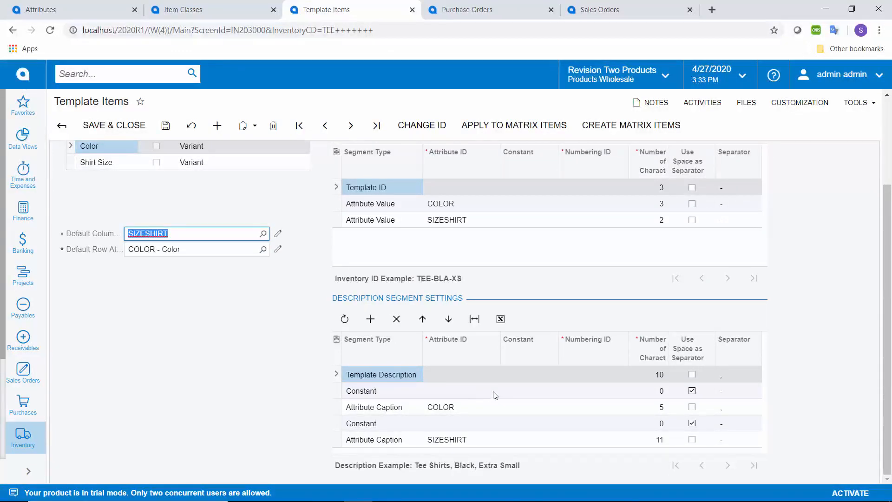
mouse_move(530, 467)
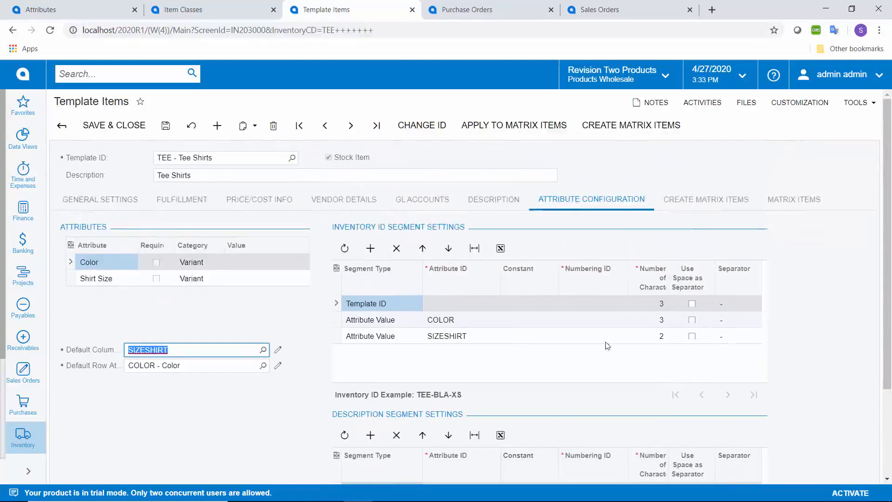
Tick Red Large and Extra Large in the matrix and preview the four Red items
click(706, 200)
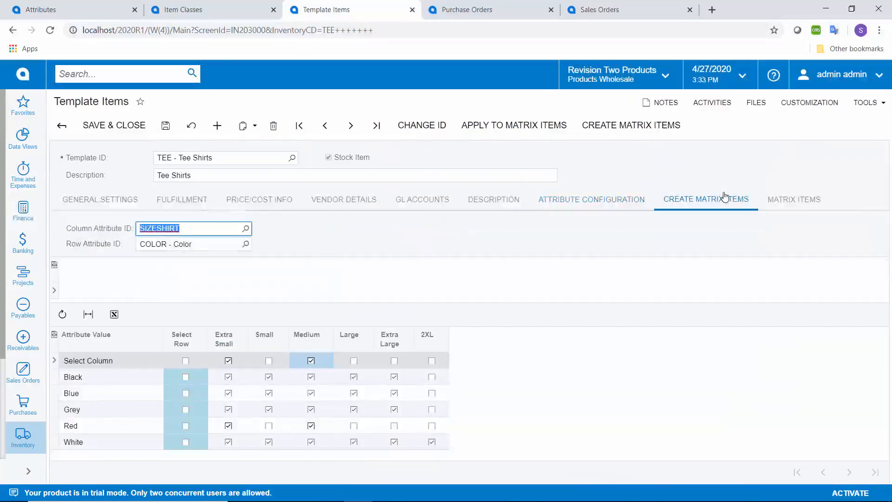
mouse_move(319, 334)
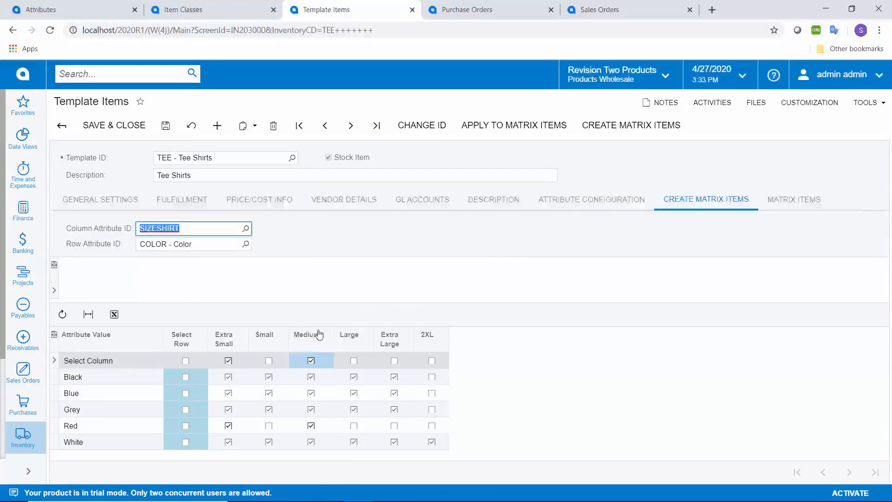
click(268, 425)
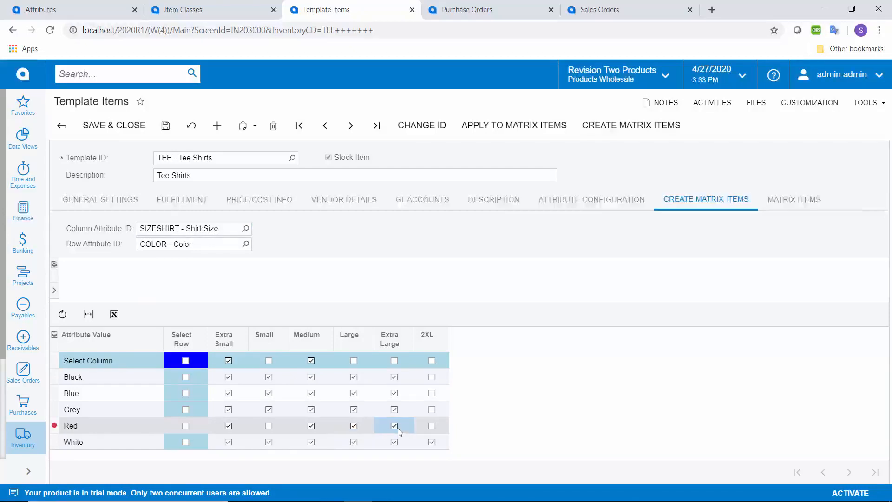
click(394, 425)
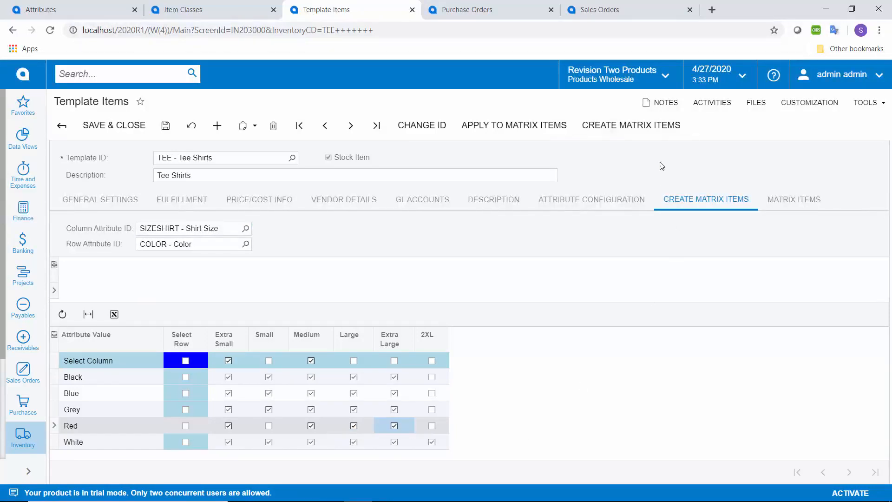
click(631, 125)
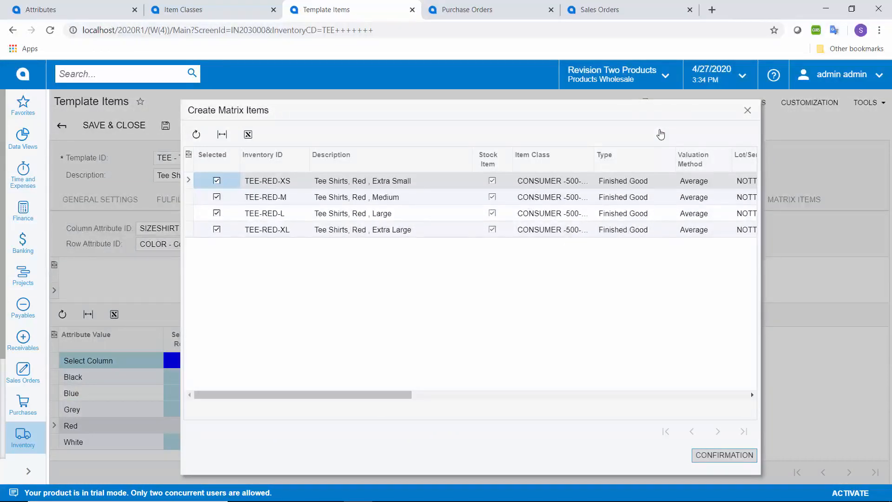
mouse_move(668, 446)
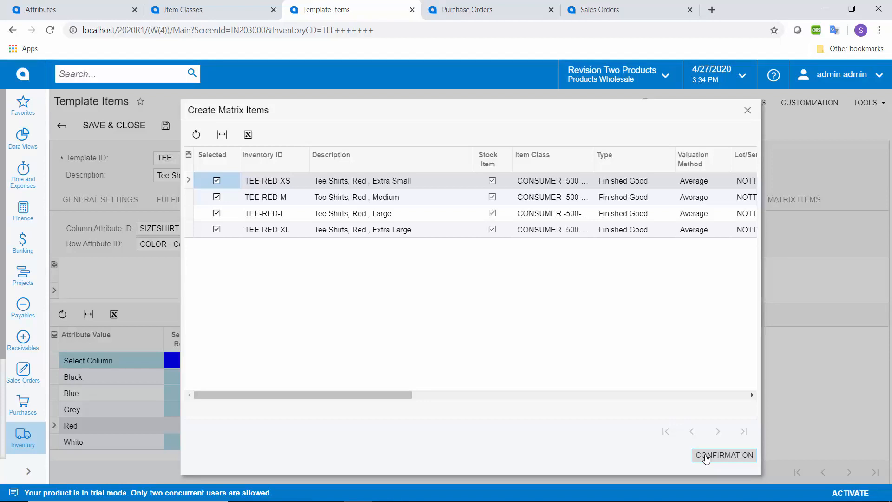
Confirm creation of TEE-RED-XS, TEE-RED-M, TEE-RED-L and TEE-RED-XL
click(724, 454)
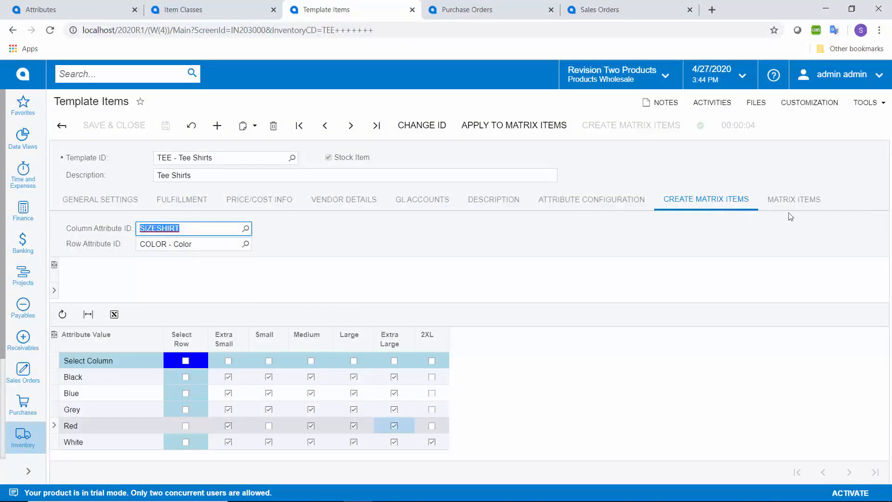
Check the generated TEE-RED matrix items, then go to the AAVENDOR purchase order
click(794, 199)
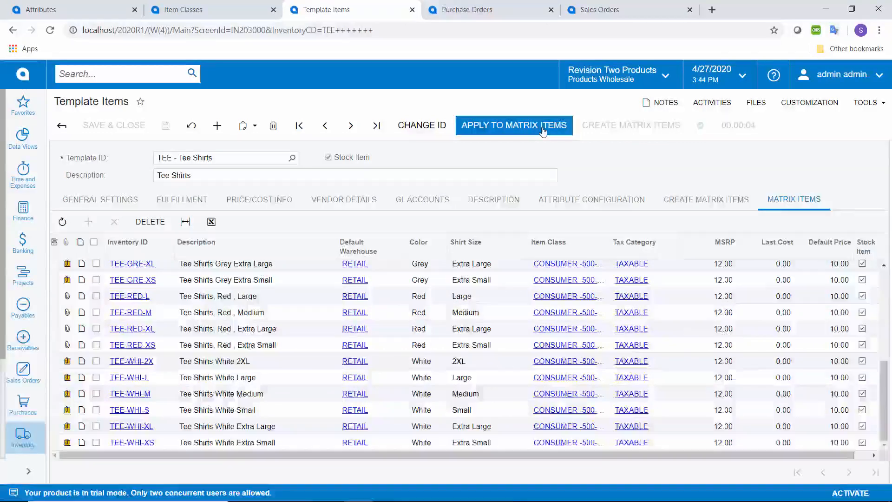
click(489, 9)
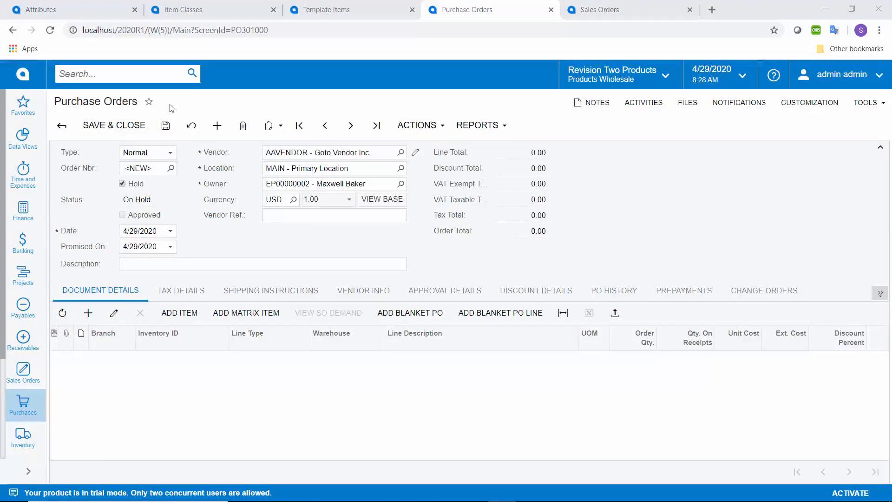
Add tee shirt lines Black Small 1, Black Medium 1 and Grey Small 2
click(192, 125)
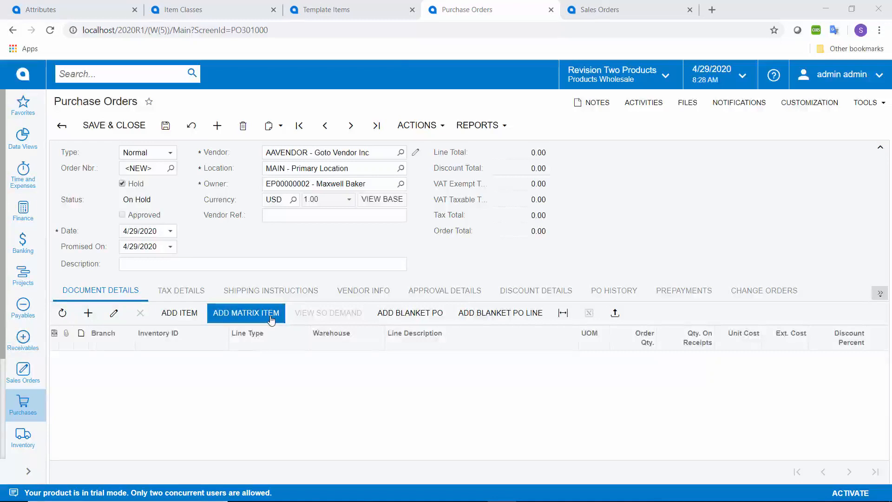
click(246, 312)
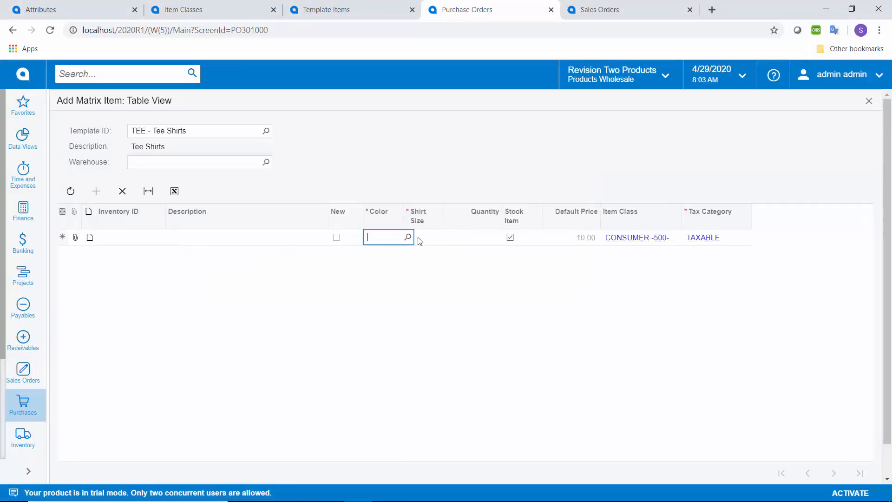
text(BLACK)
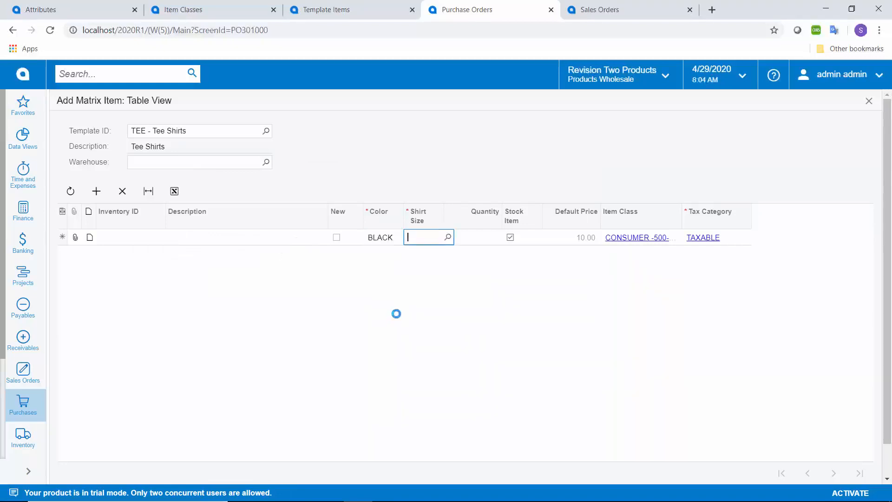
click(447, 238)
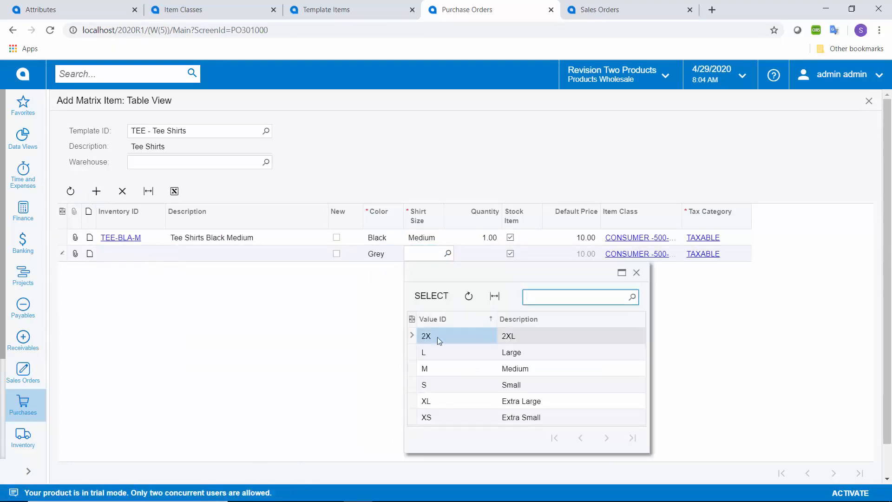
click(424, 385)
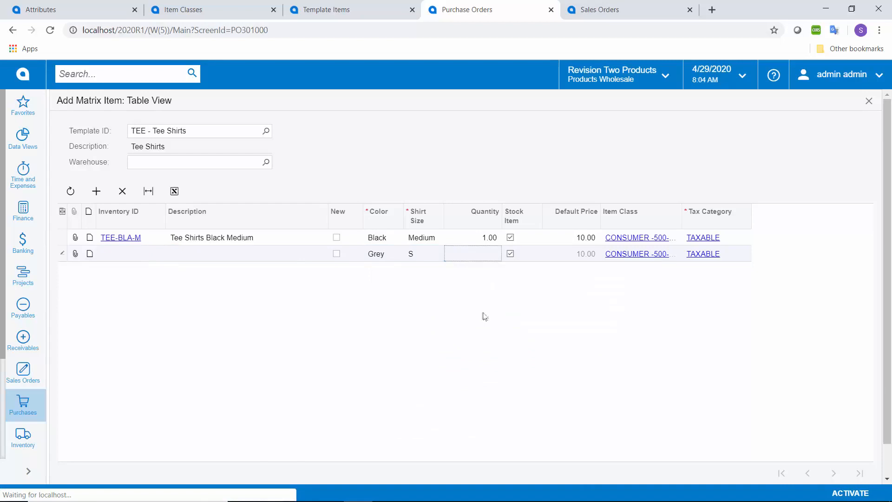
text(2.00)
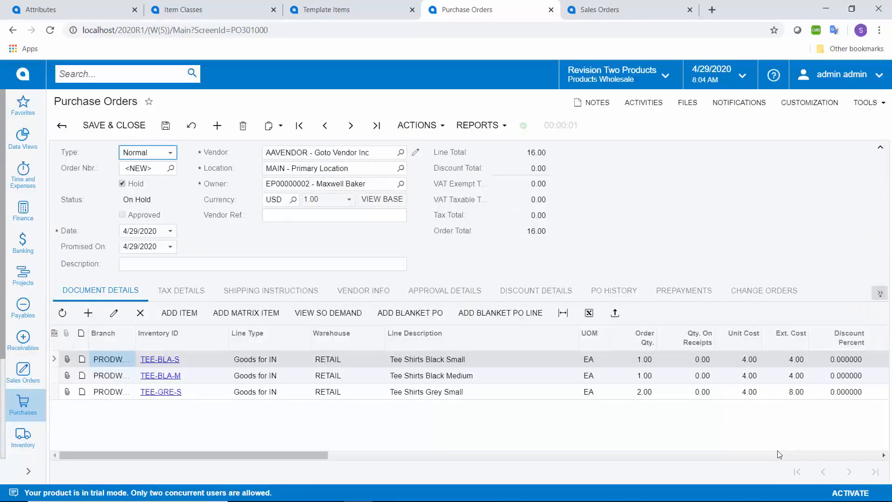
Open Add Matrix Item on the ABARTENDE - USA Bartending School sales order
click(629, 9)
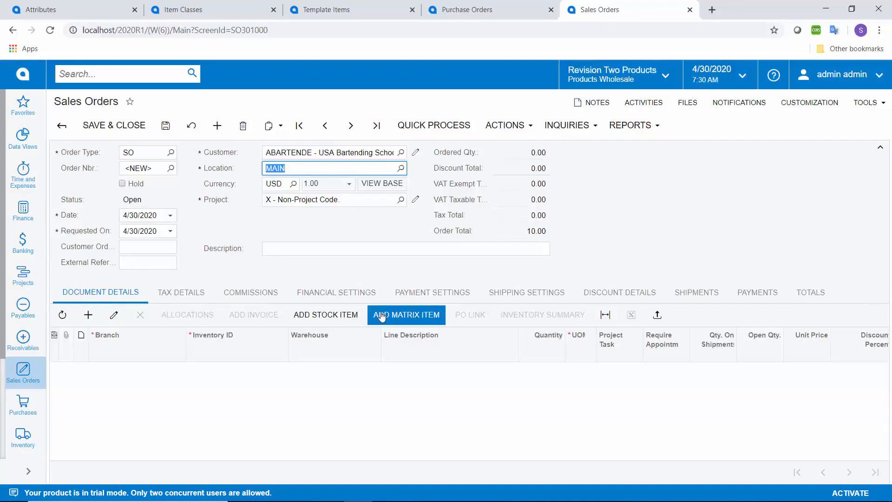
click(407, 314)
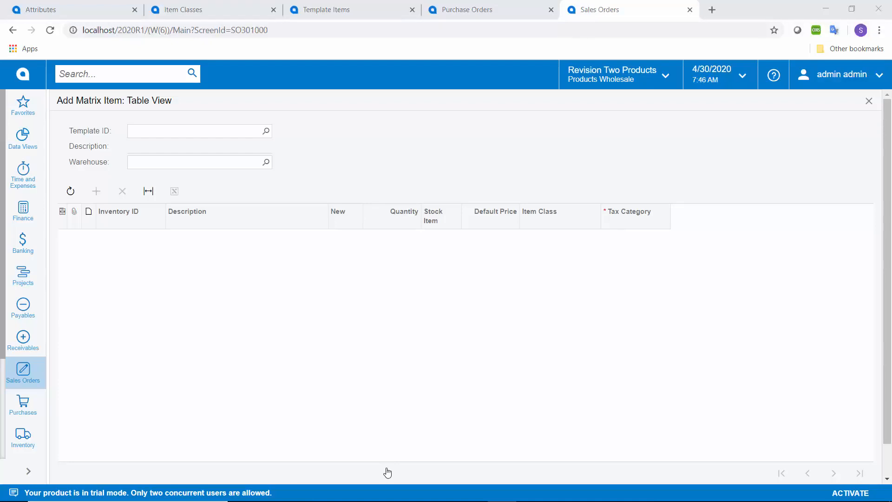
Order 12 Blue Extra Small and 12 Blue Small from template TEE via the matrix view
click(196, 131)
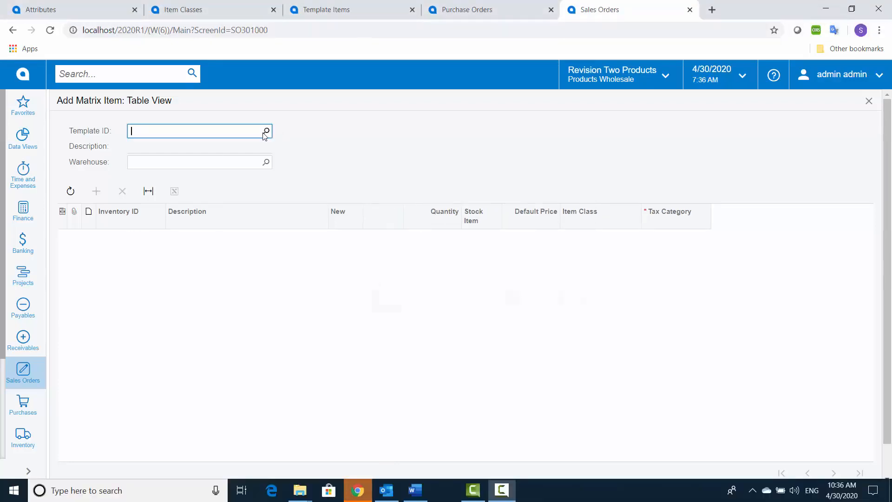
text(TEE)
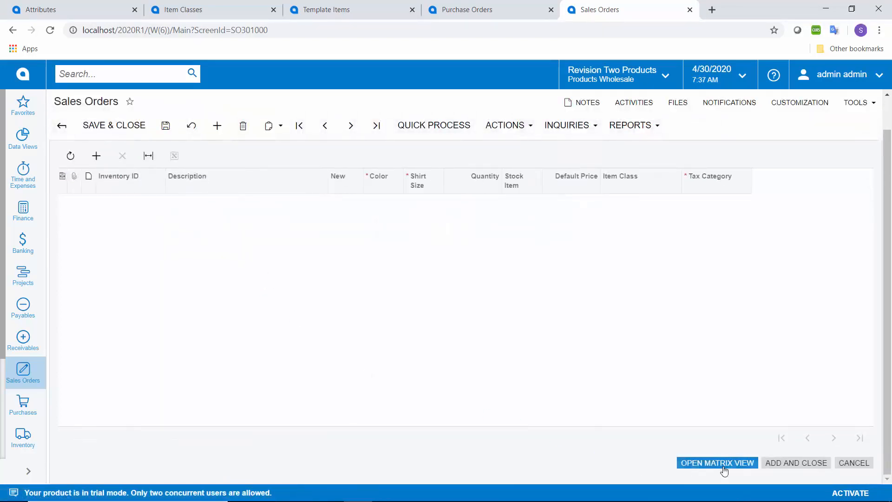
click(717, 463)
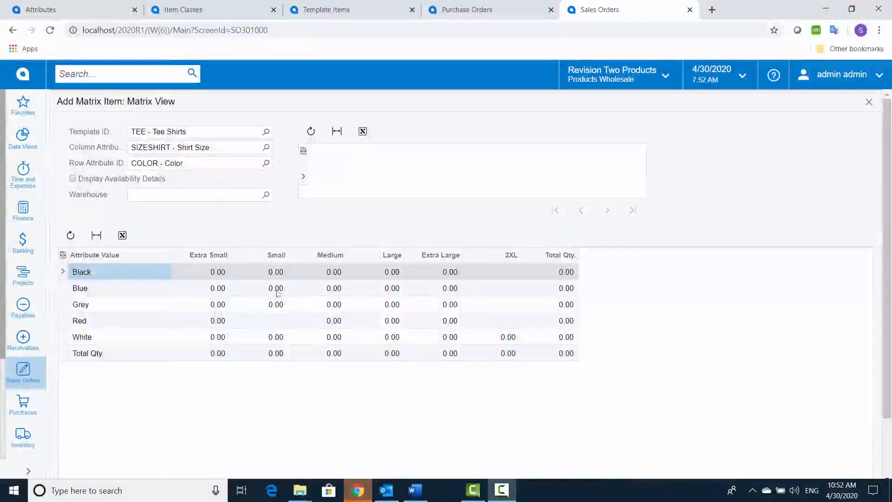
click(218, 288)
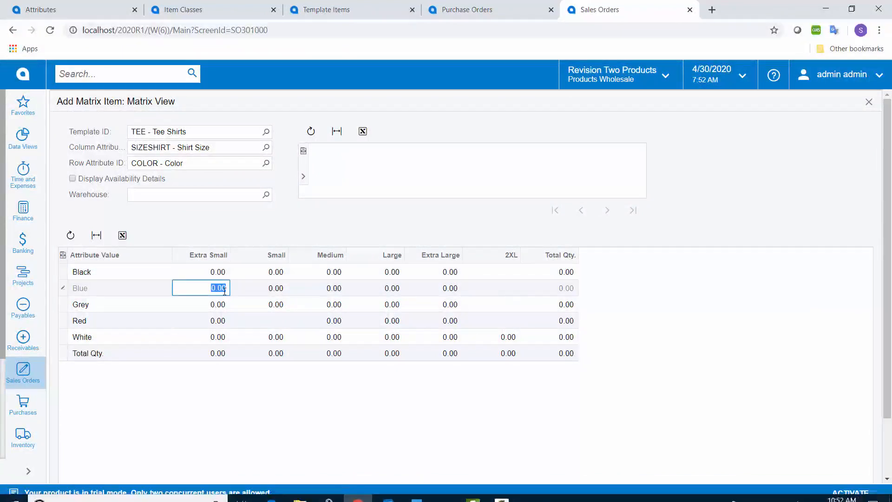
text(12)
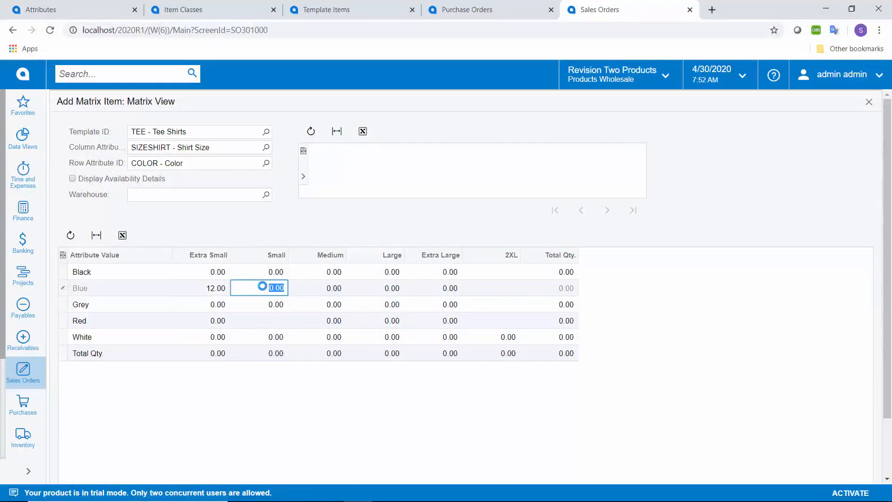
text(12)
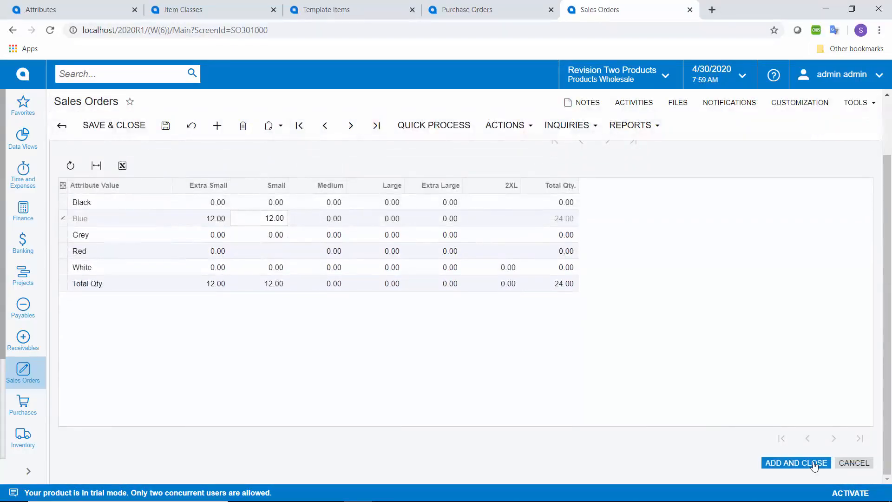
click(796, 462)
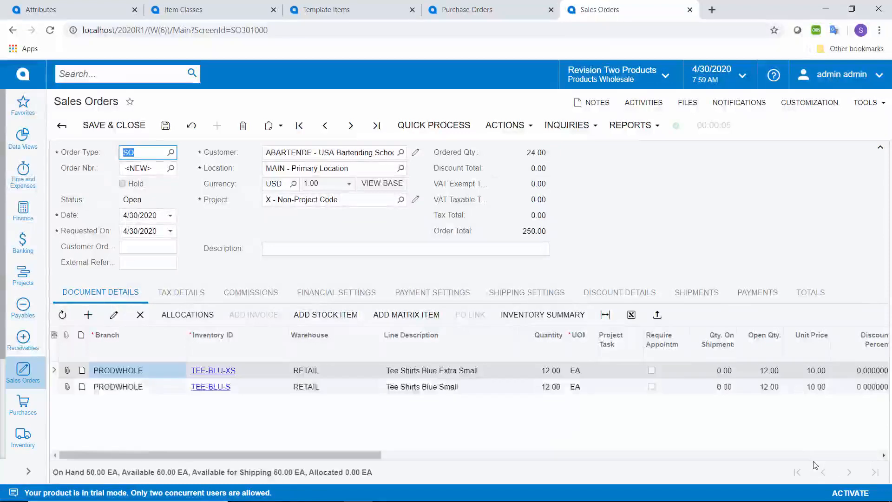